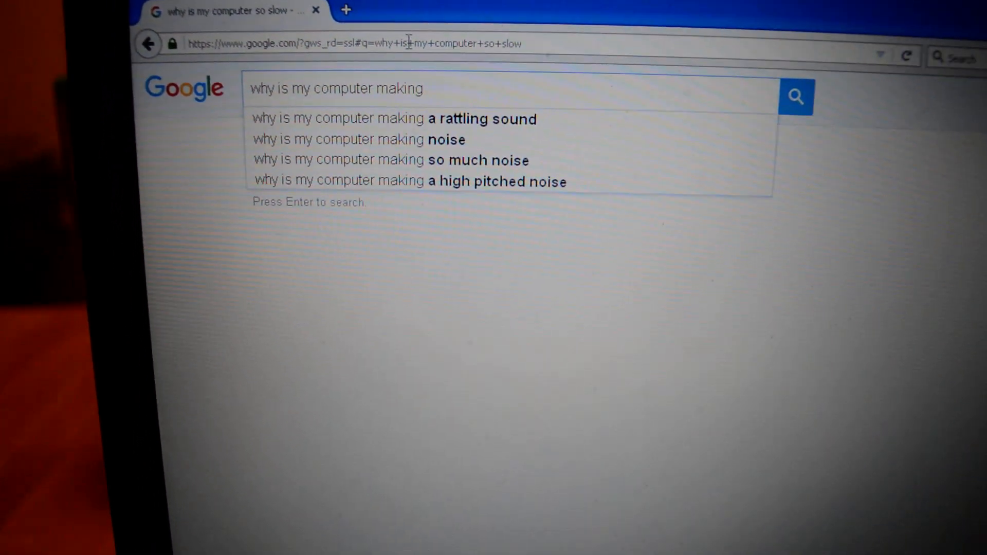
Search Google for 'why is my computer making beeping noises'.
type("the")
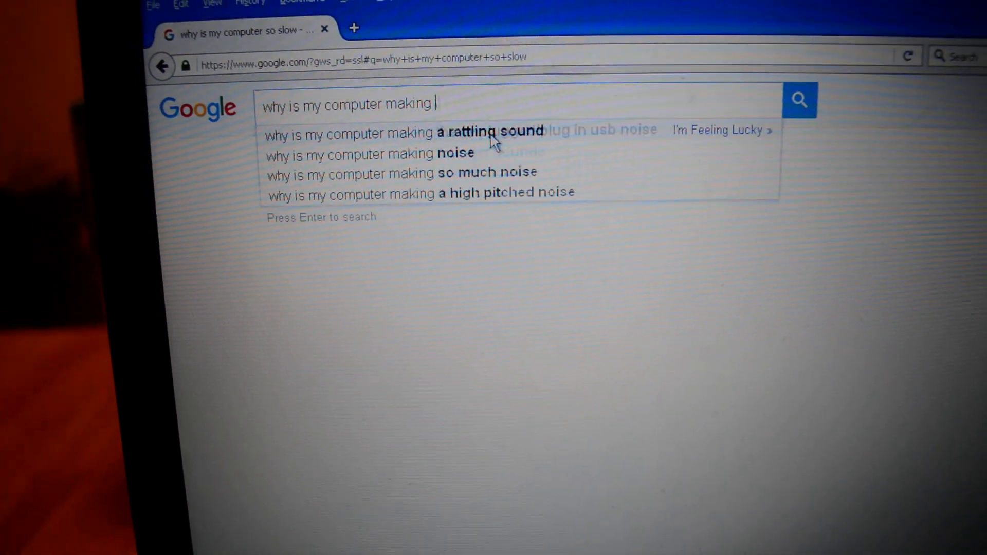
type("beeping noises")
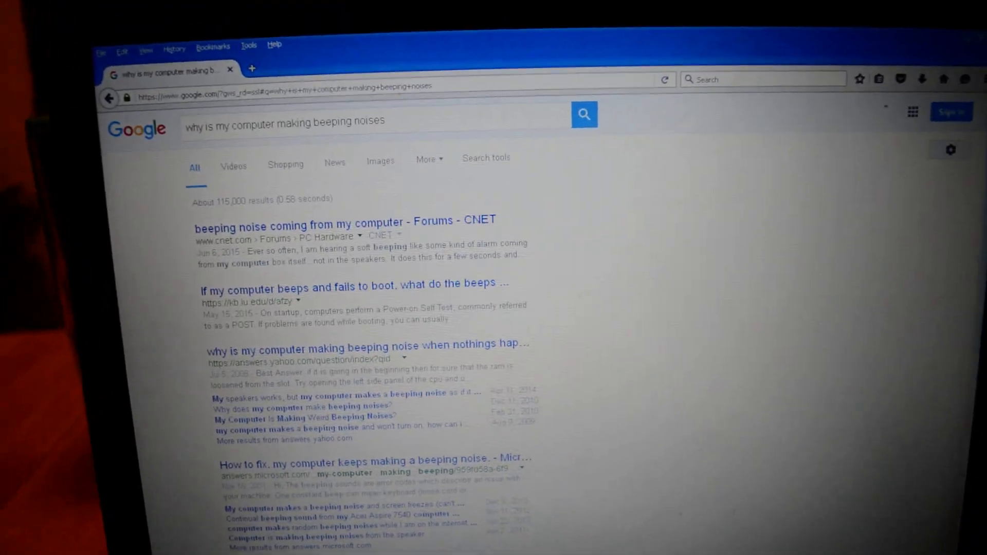
left_click(354, 284)
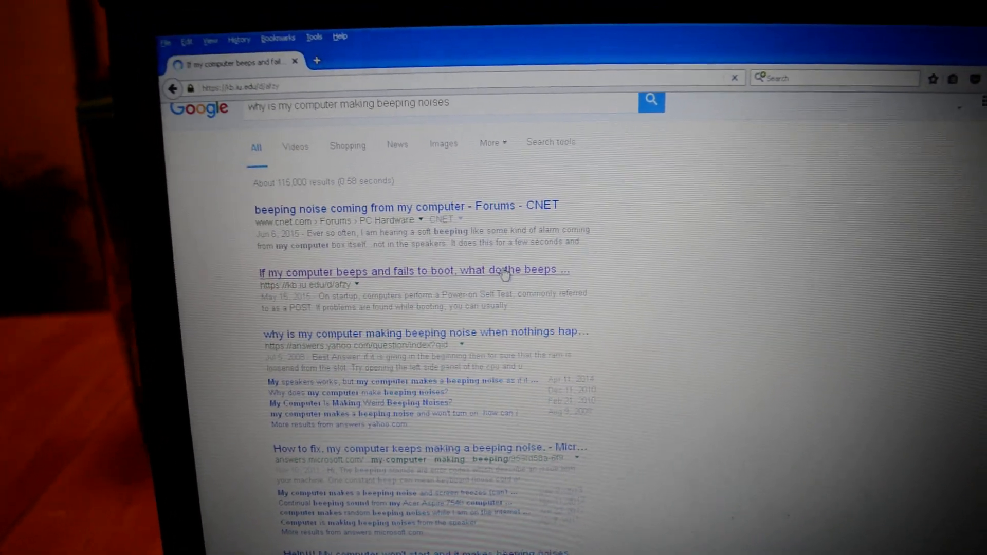
left_click(413, 271)
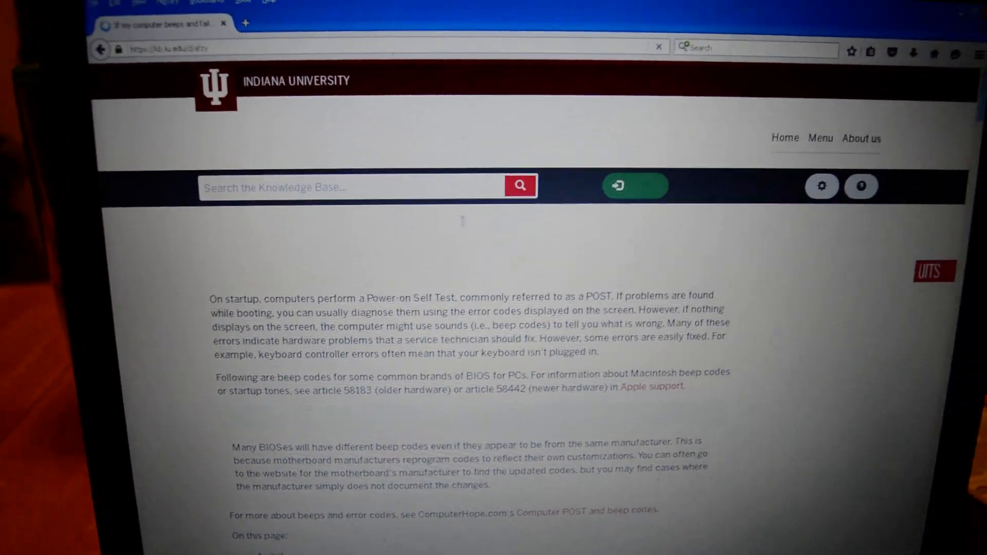
scroll("down", 3)
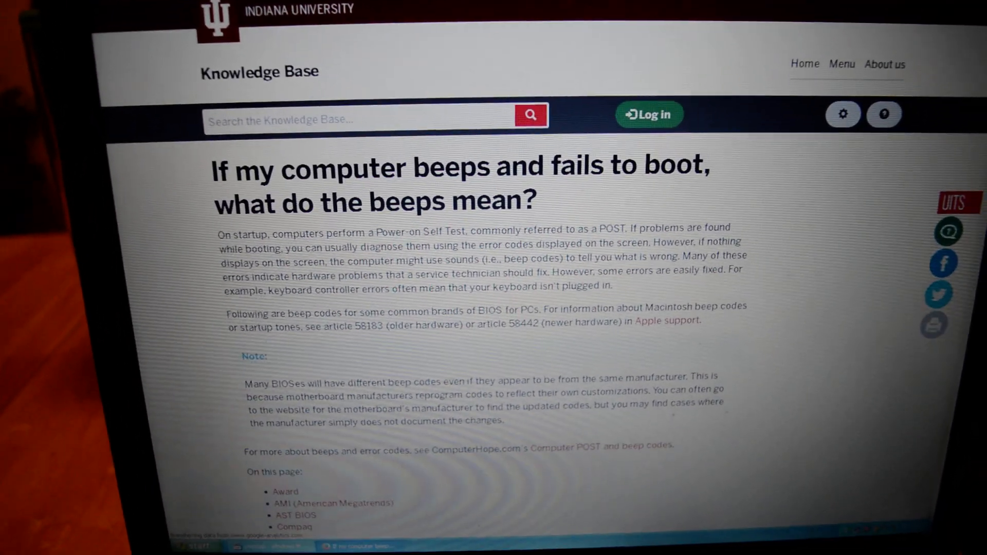
scroll("down", 3)
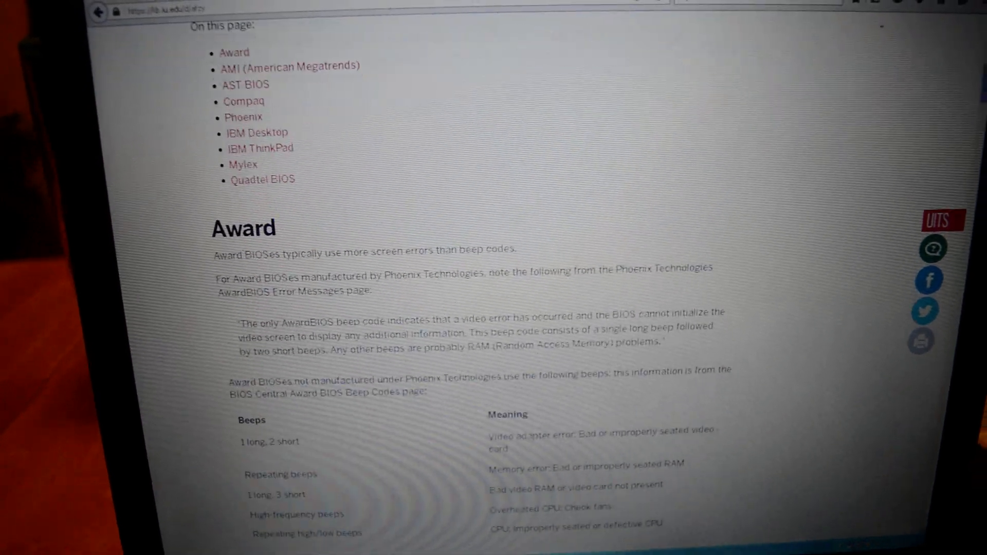
scroll("down", 3)
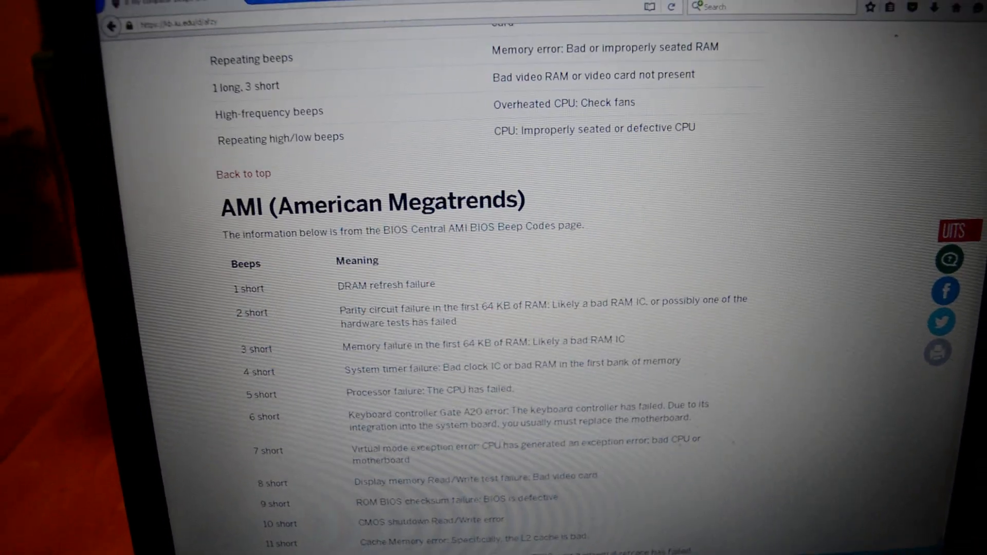
scroll("down", 3)
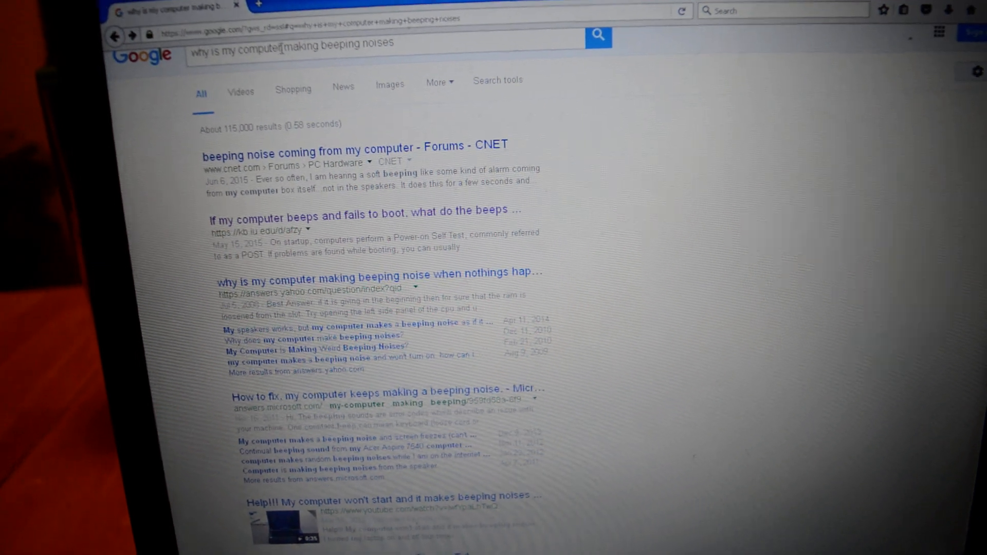
Replace the query with 'why is my computer so slow' and run the search.
left_click(296, 40)
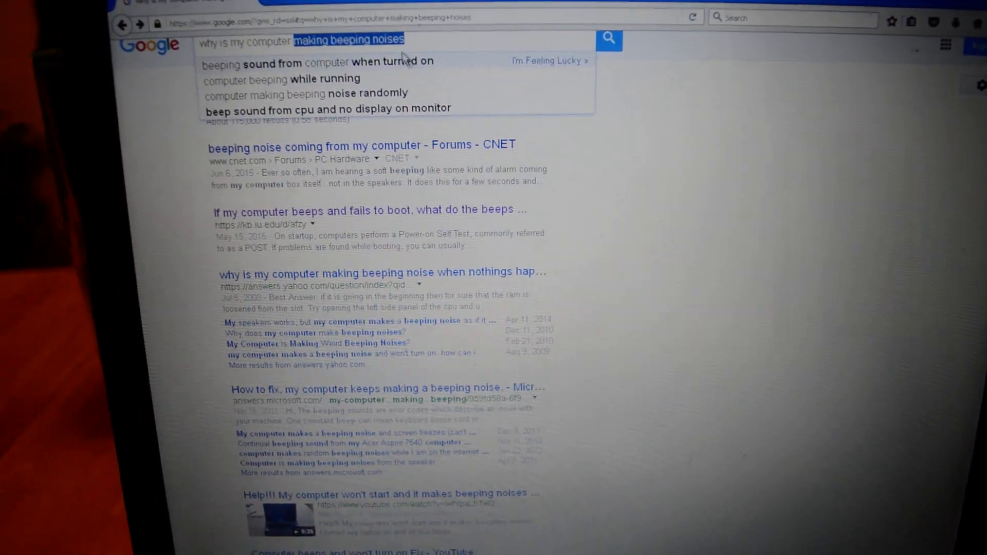
type("why is my computer so")
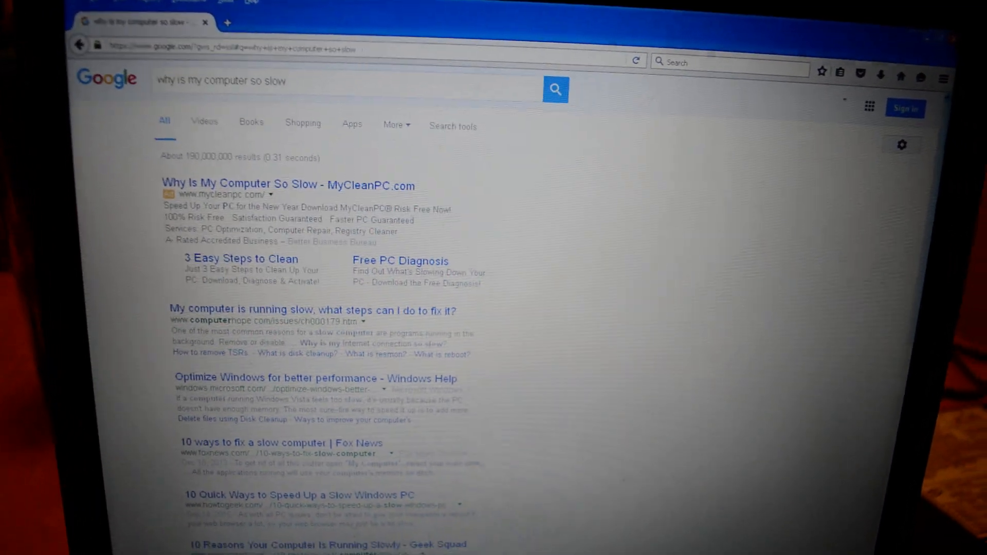
scroll("down", 3)
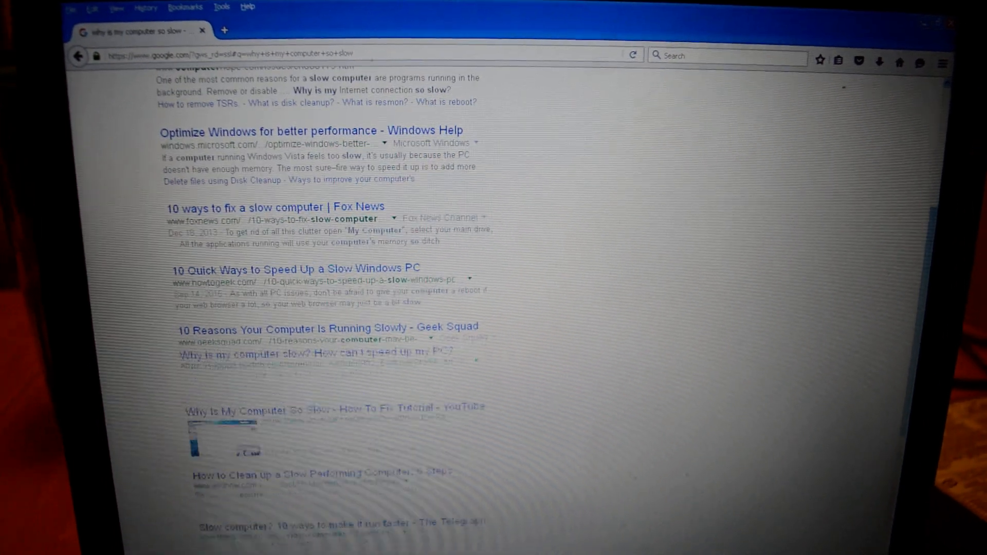
scroll("down", 3)
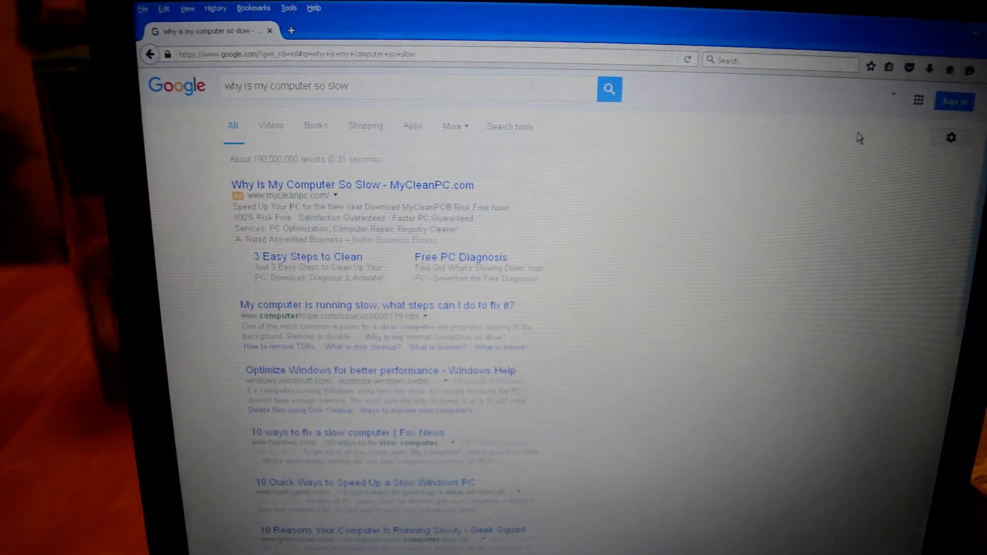
scroll("down", 3)
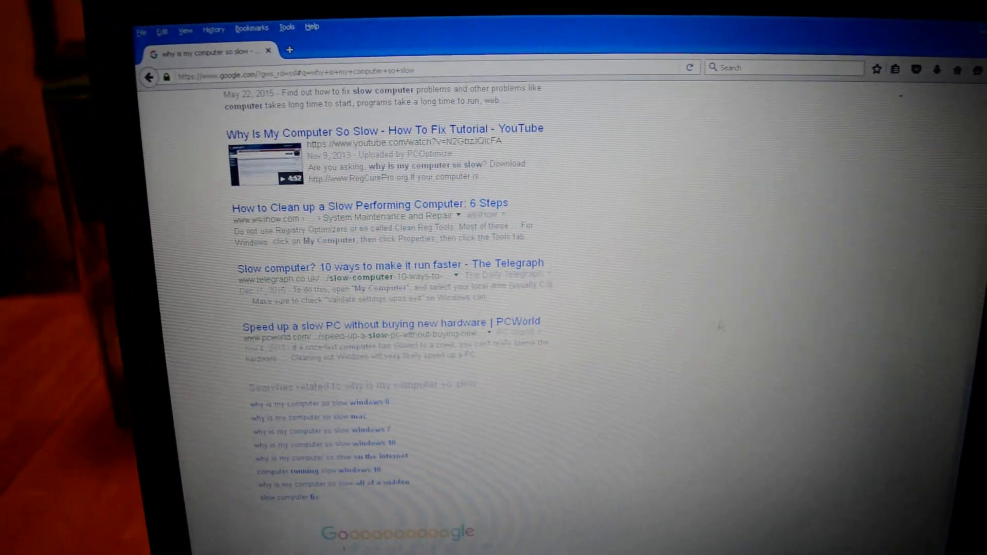